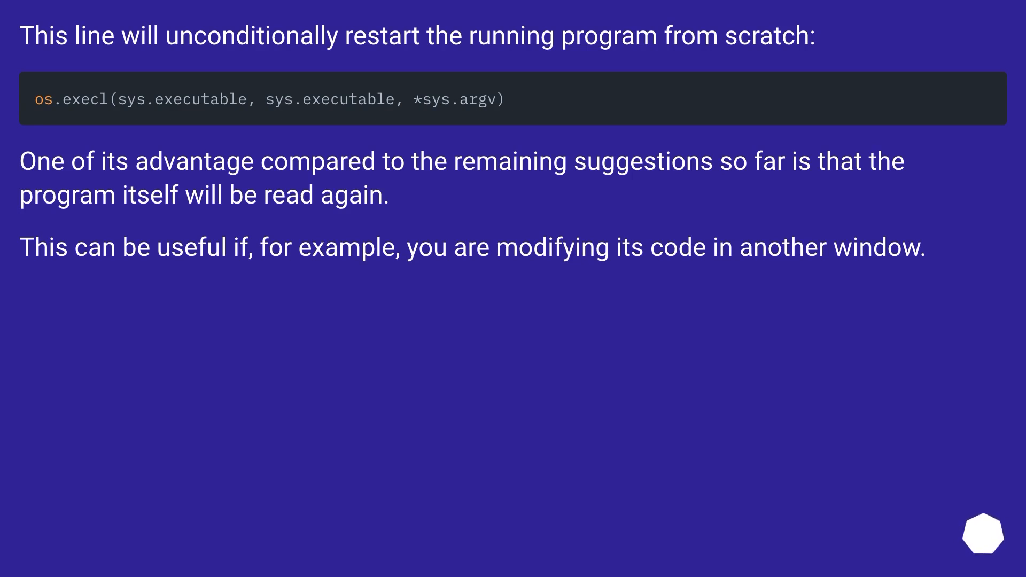
pyautogui.click(984, 532)
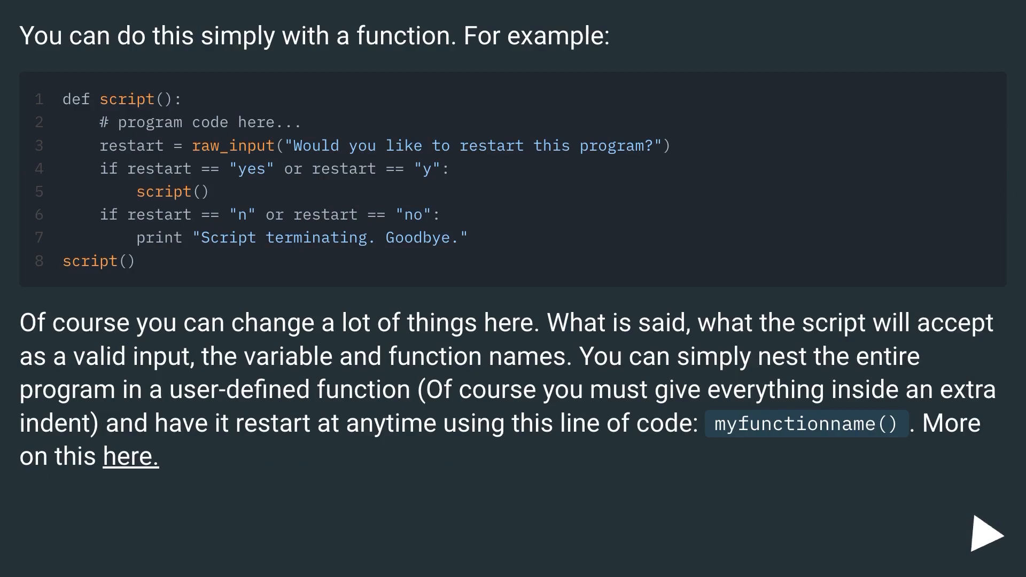
pyautogui.click(984, 530)
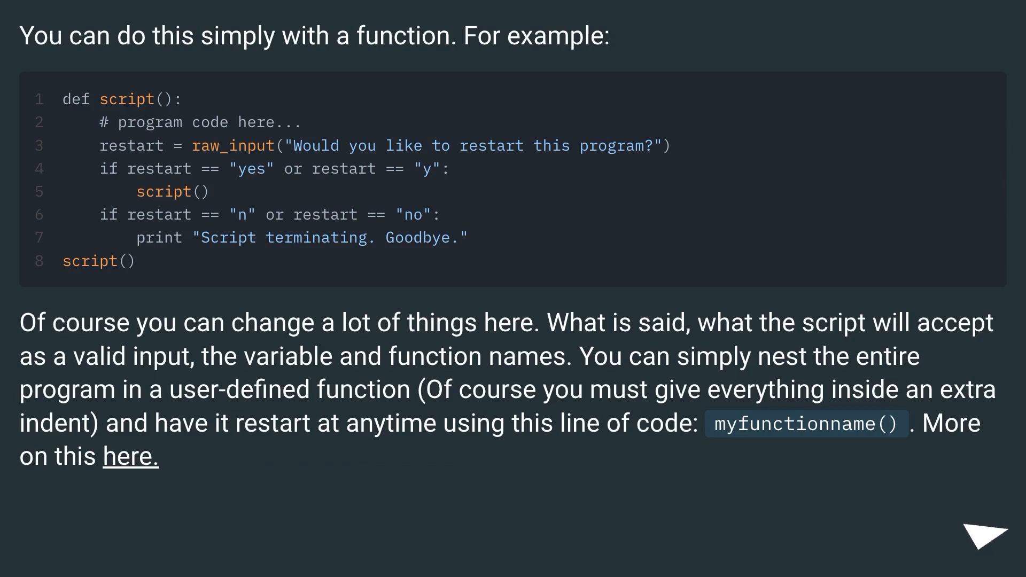
pyautogui.click(988, 543)
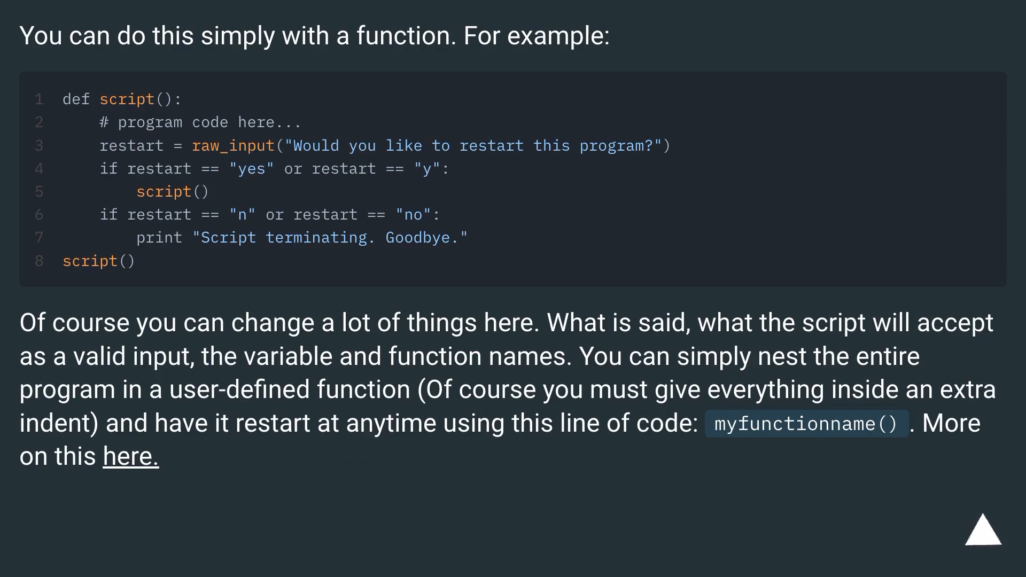
pyautogui.click(985, 538)
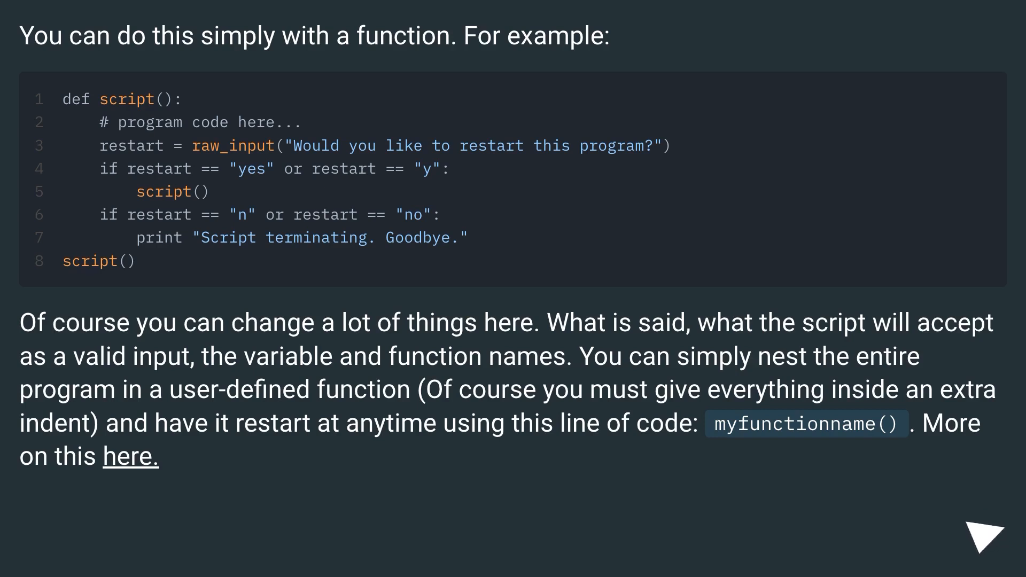
pyautogui.click(985, 531)
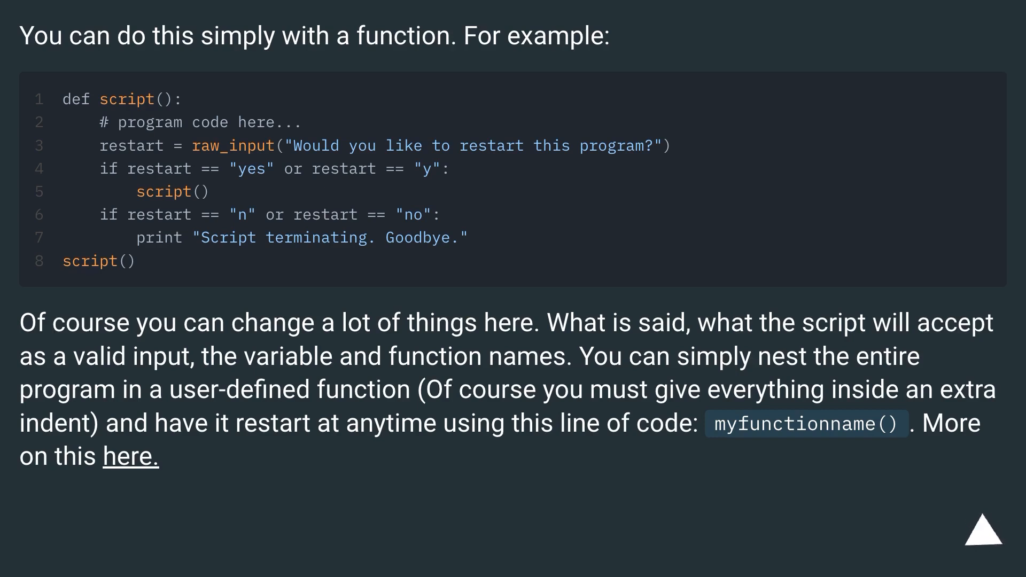
pyautogui.click(990, 538)
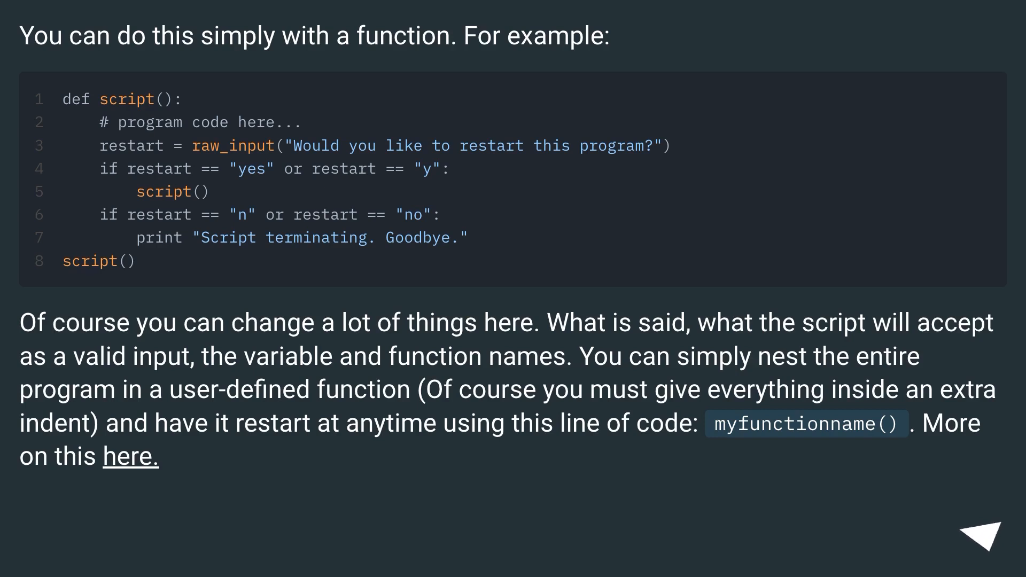
pyautogui.click(978, 549)
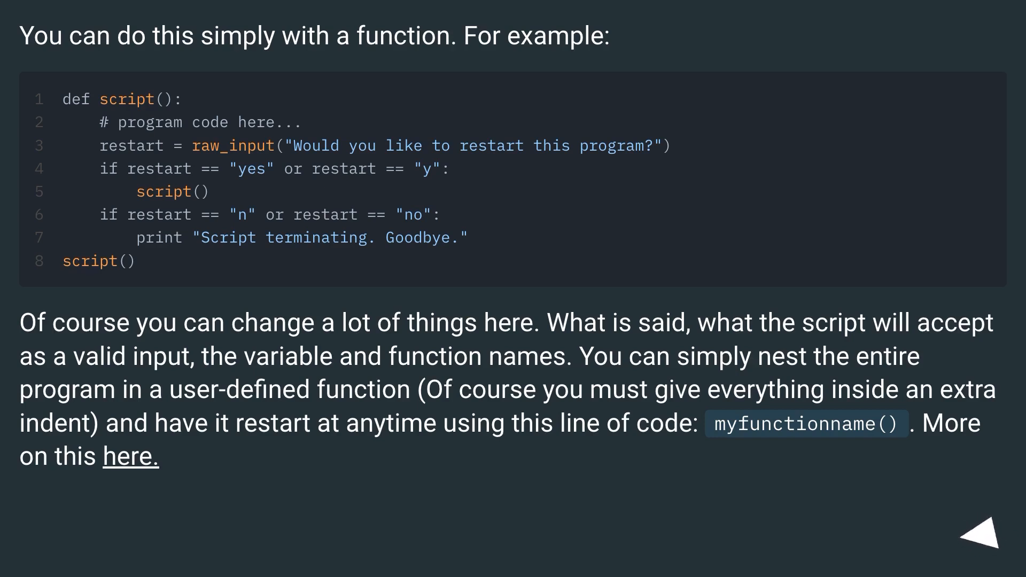
pyautogui.click(983, 534)
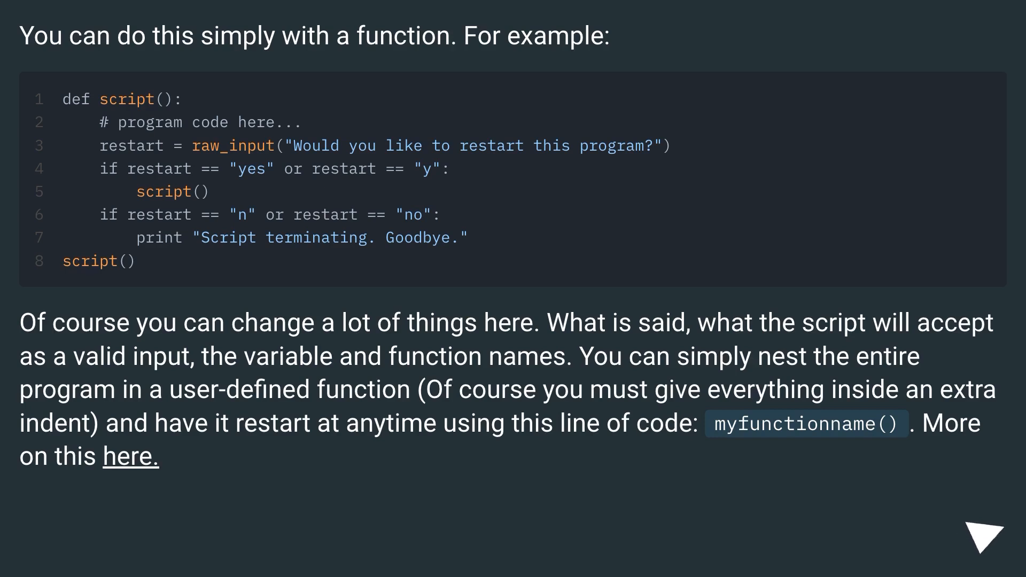
pyautogui.click(981, 536)
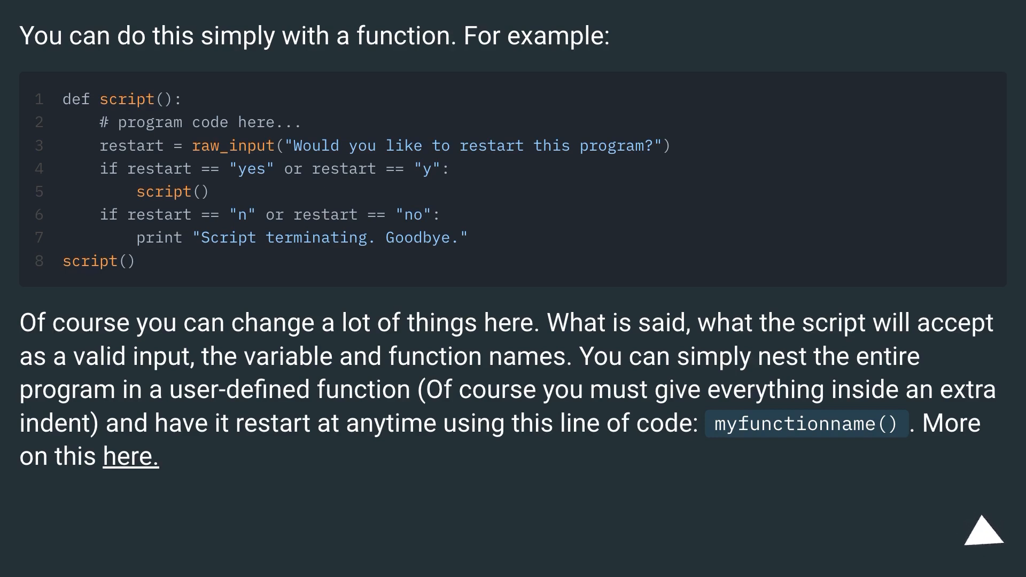
pyautogui.click(990, 532)
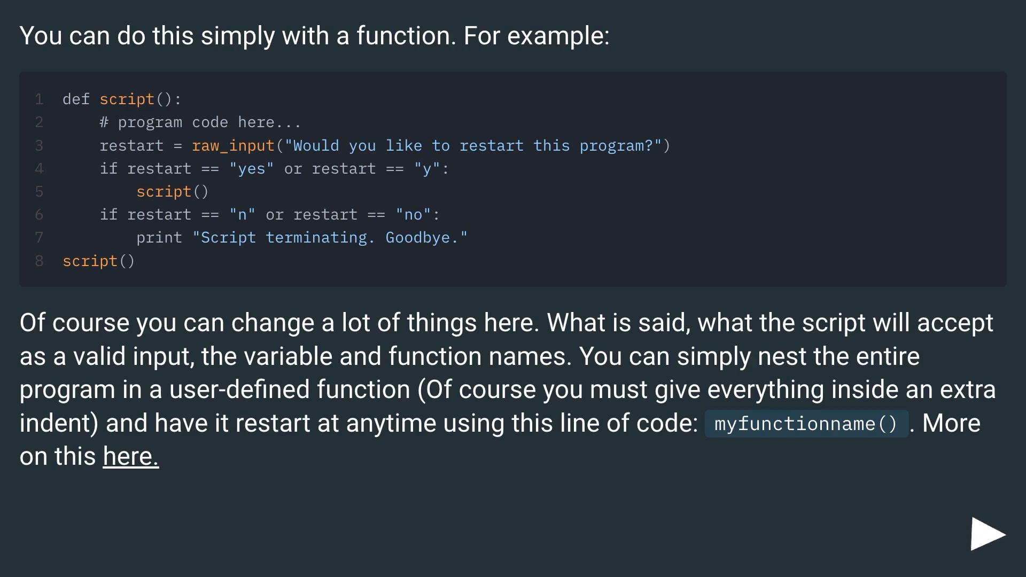
pyautogui.click(981, 532)
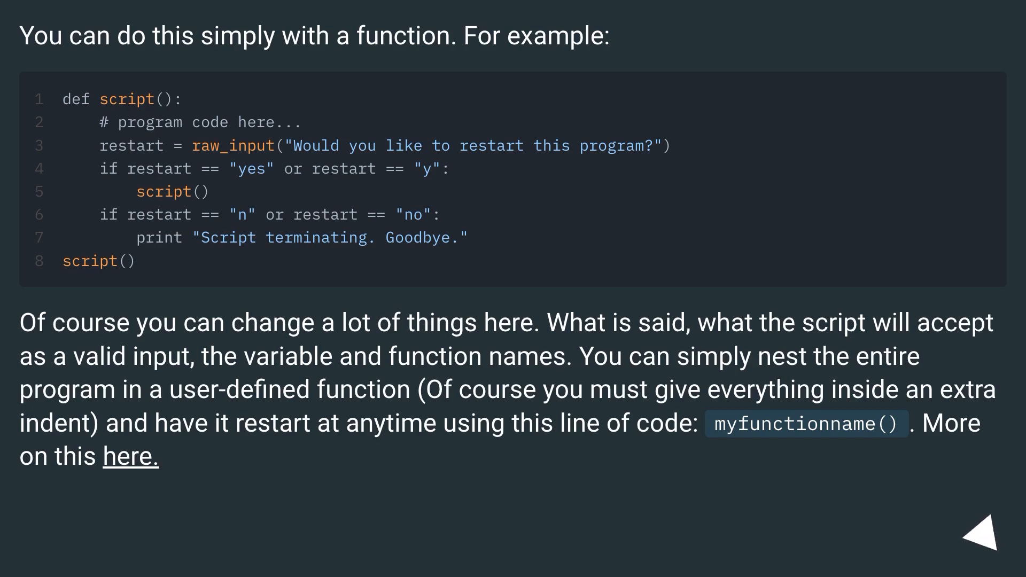